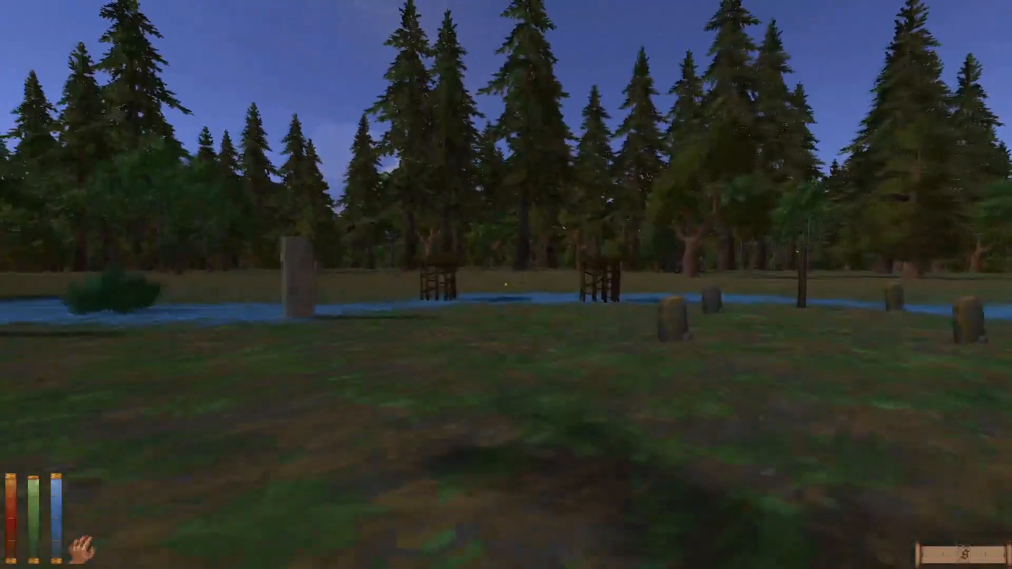
mouse_move(506, 285)
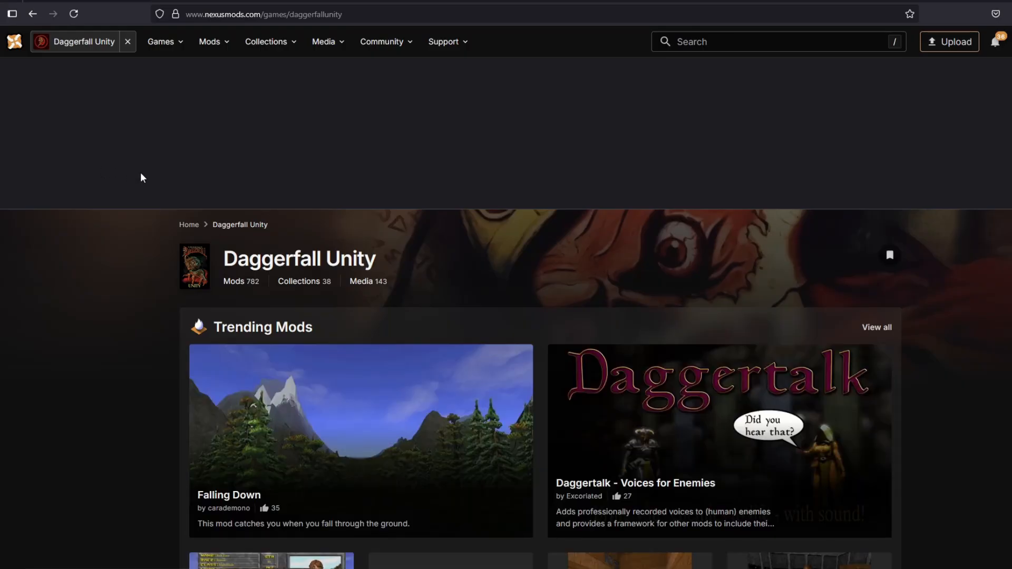
mouse_move(561, 219)
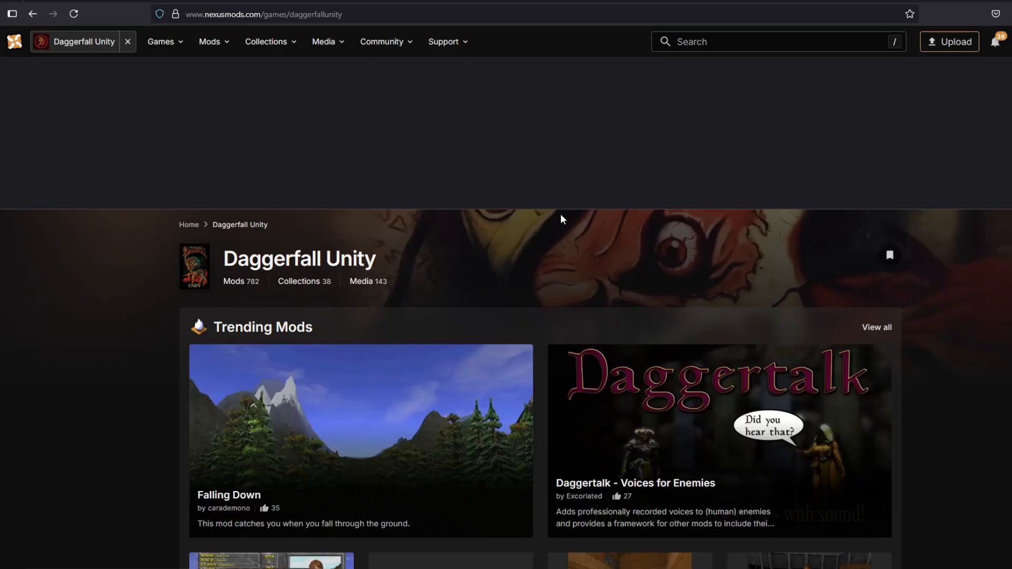
Search Nexus Mods for "starter" to find the Beginner's Starter Set collection.
left_click(763, 42)
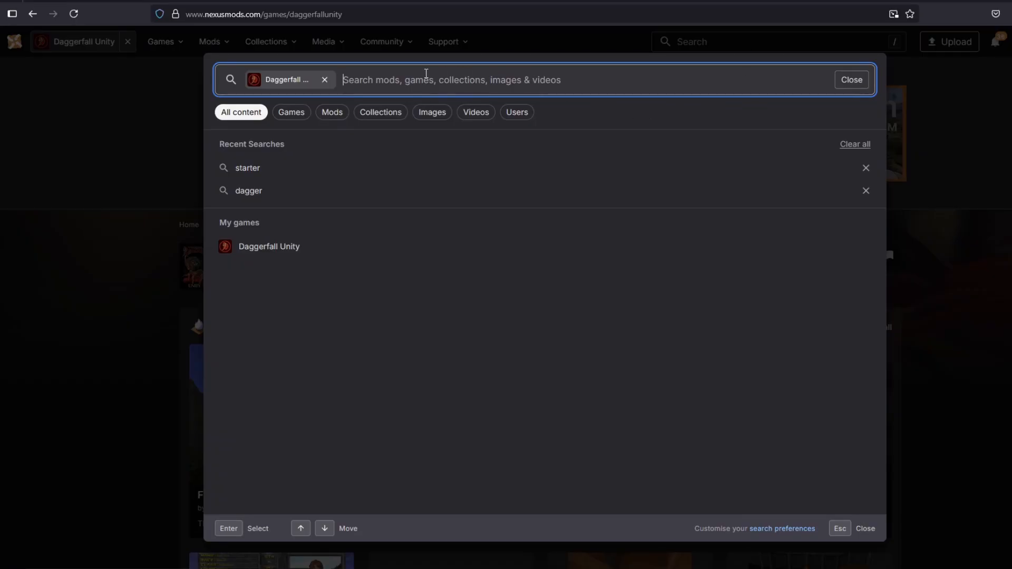
mouse_move(461, 173)
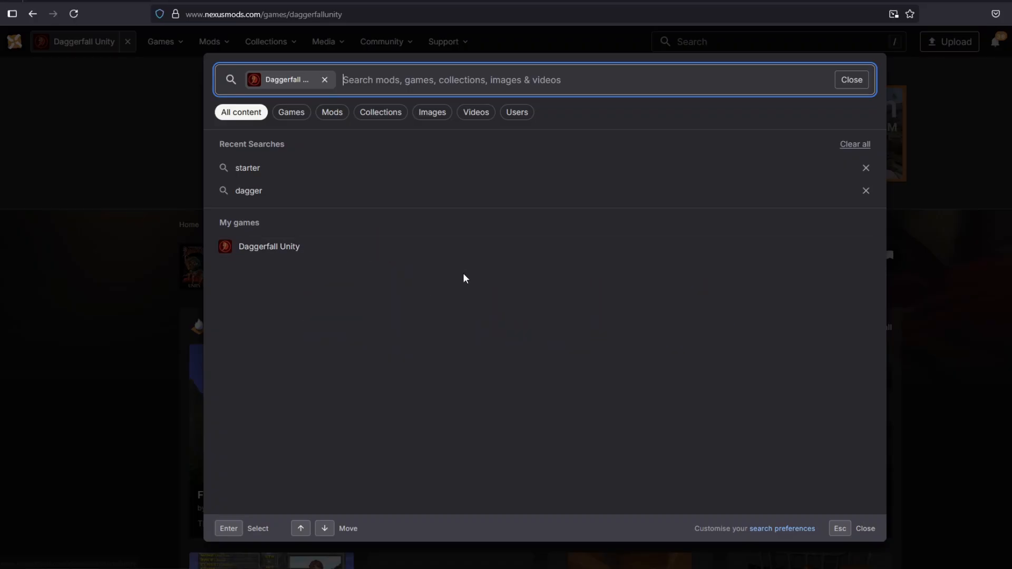
type("starter")
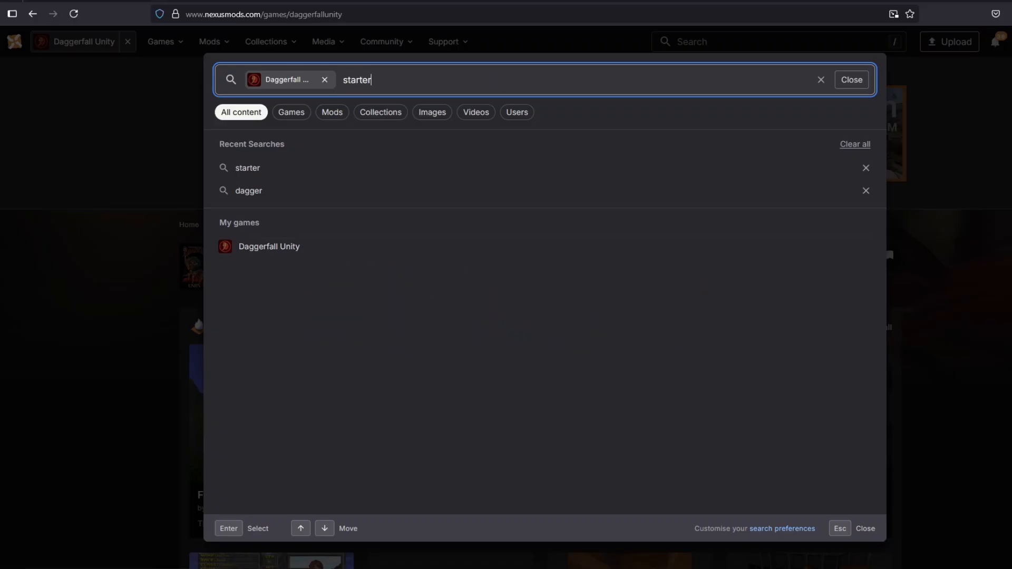
key("Enter")
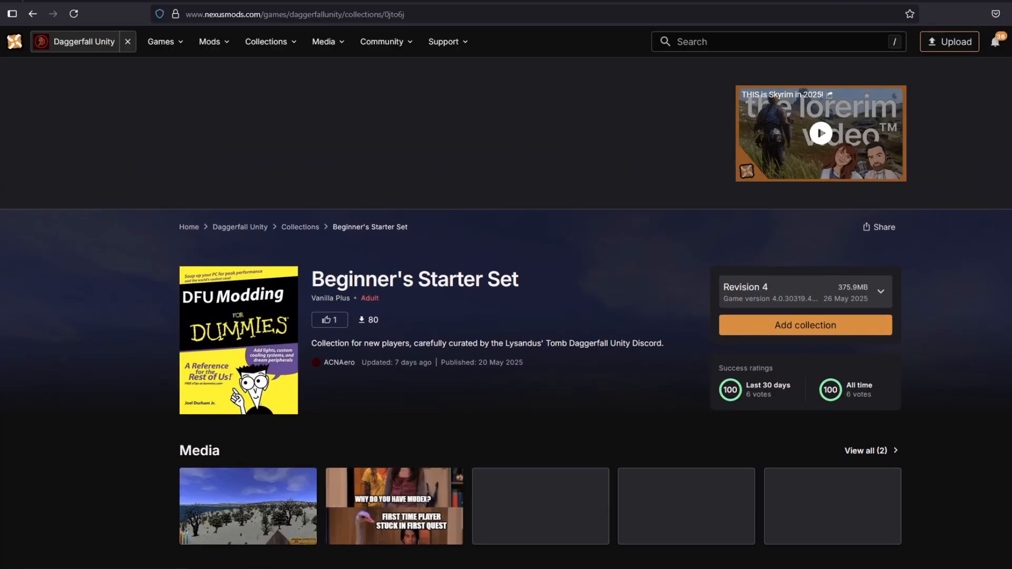
scroll("down", 3)
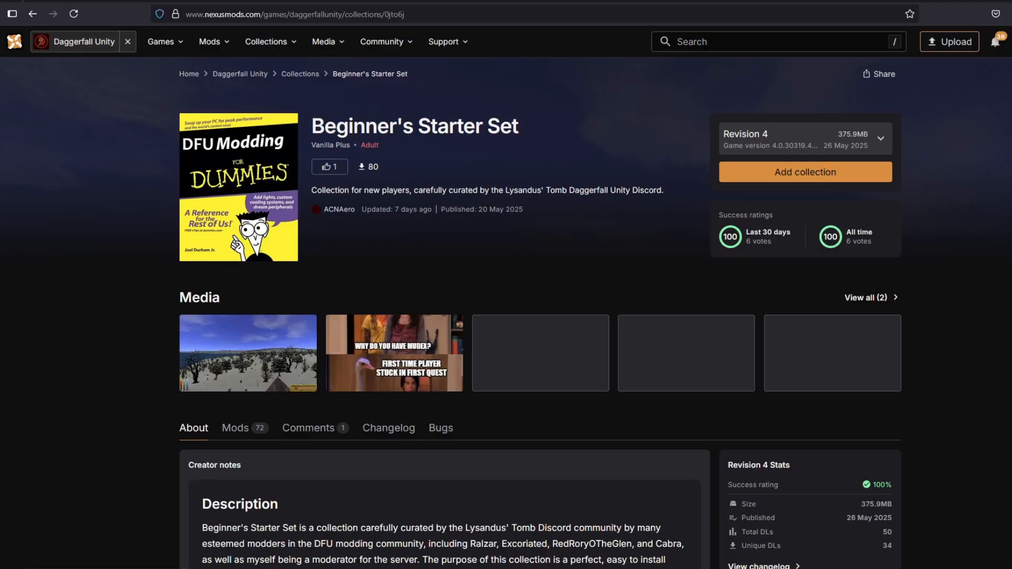
scroll("down", 3)
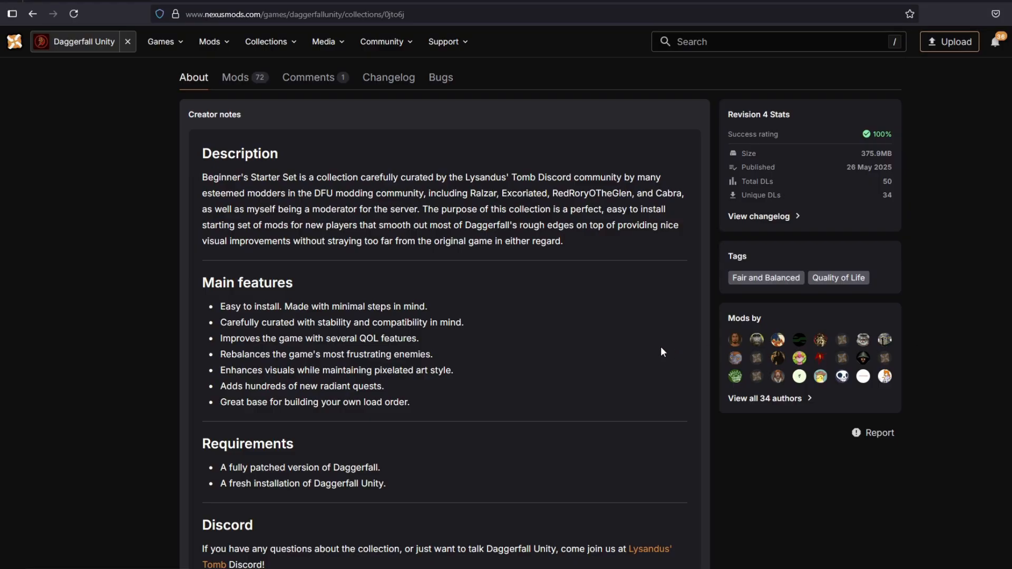
mouse_move(374, 319)
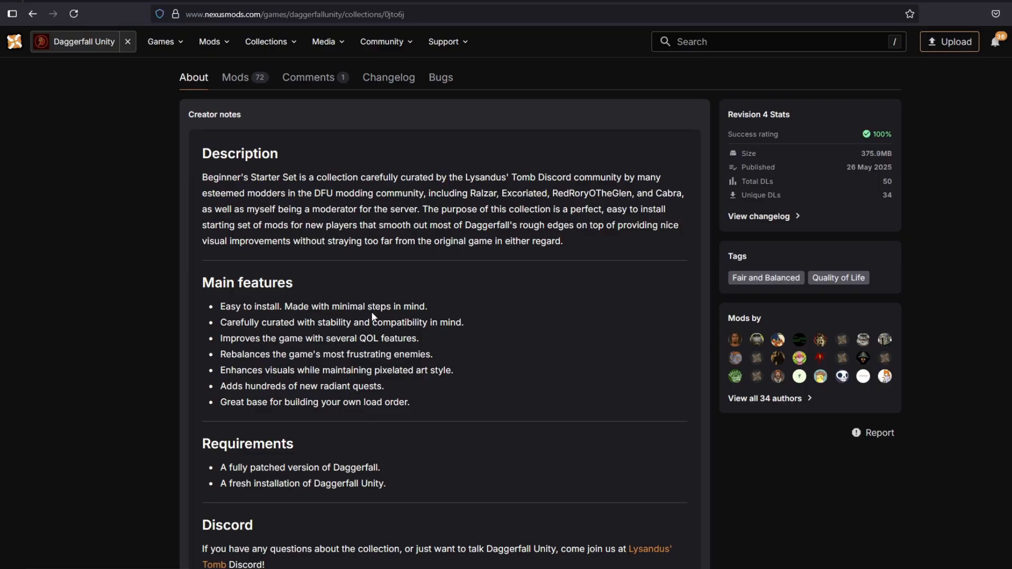
mouse_move(525, 282)
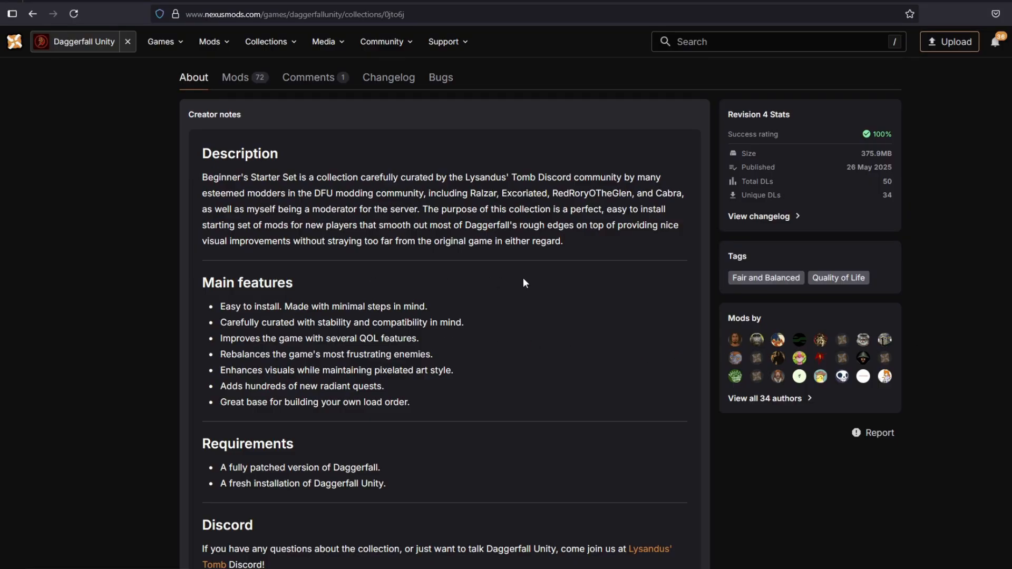
scroll("down", 3)
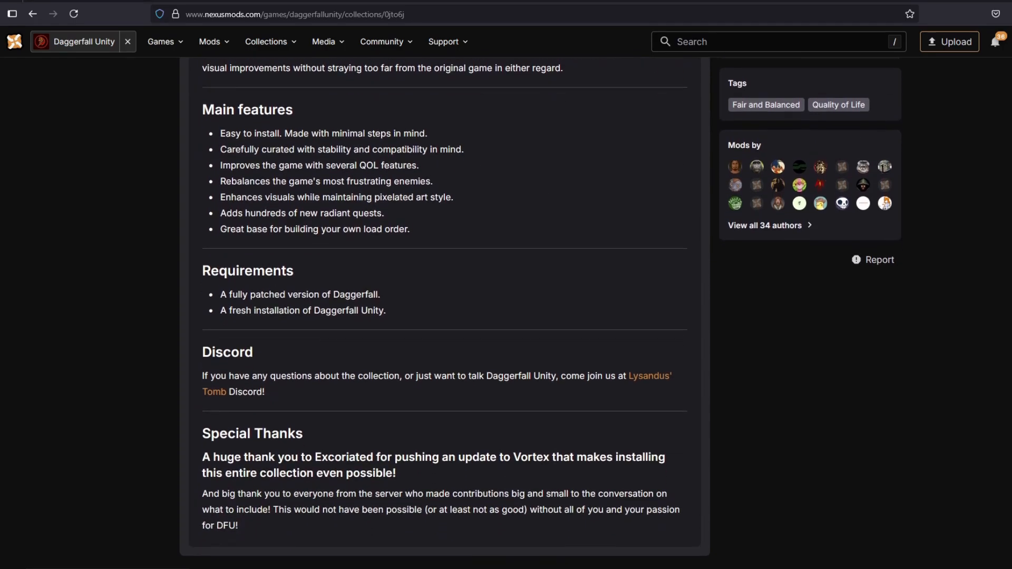
scroll("down", 3)
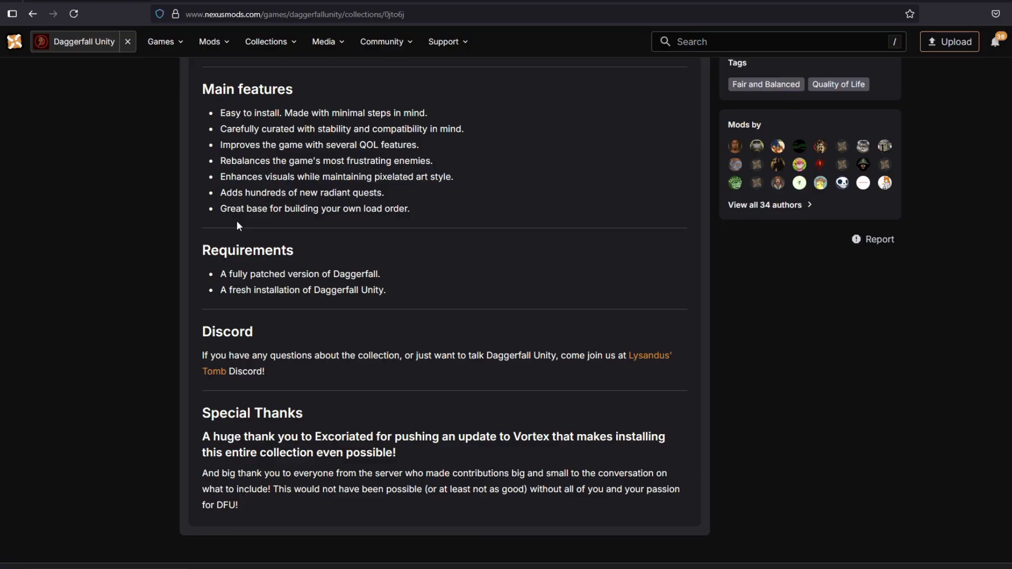
mouse_move(279, 314)
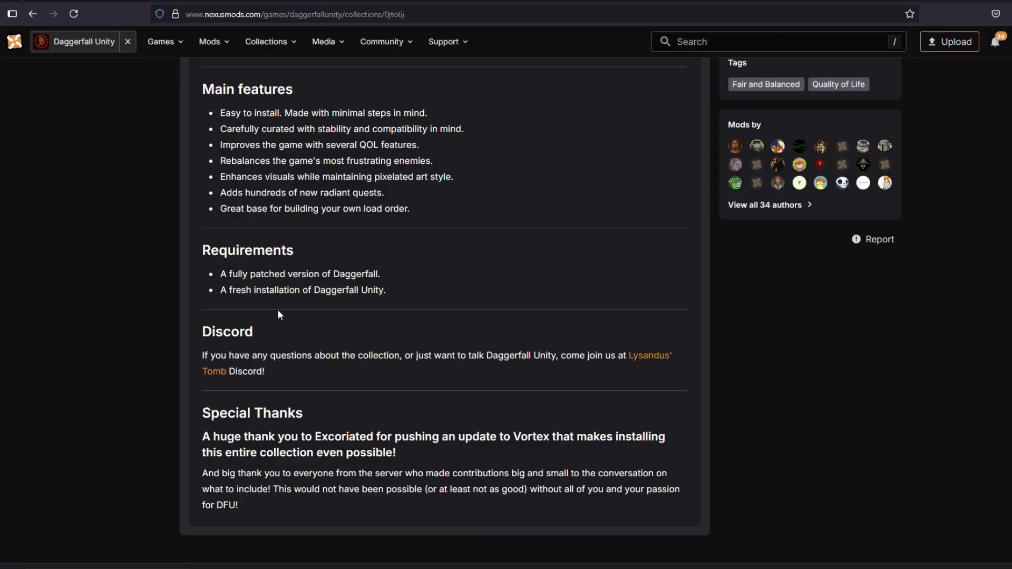
mouse_move(936, 444)
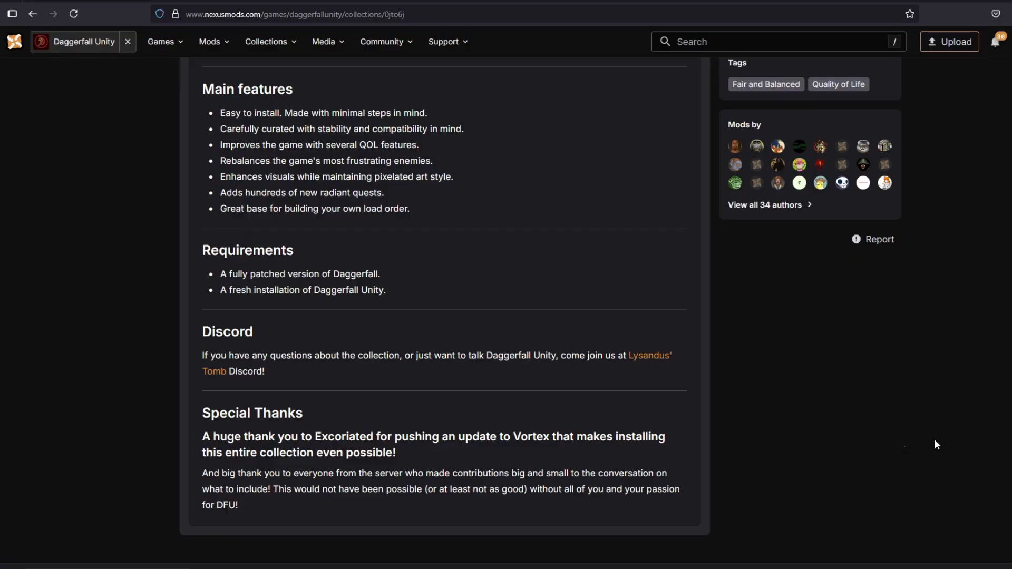
scroll("down", 3)
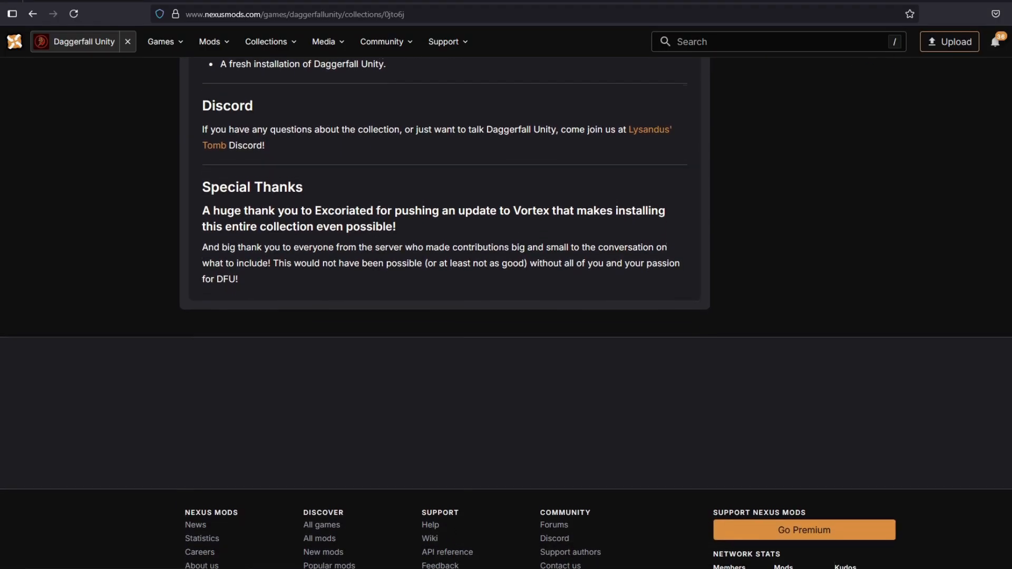
scroll("up", 3)
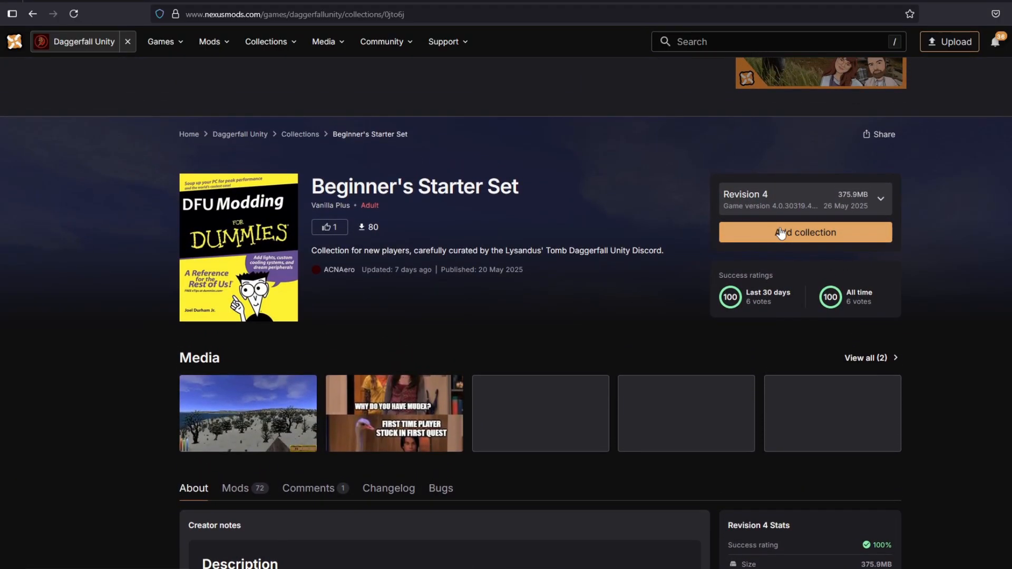
Add the Beginner's Starter Set collection and let the link open in Vortex, silencing the notice.
left_click(806, 232)
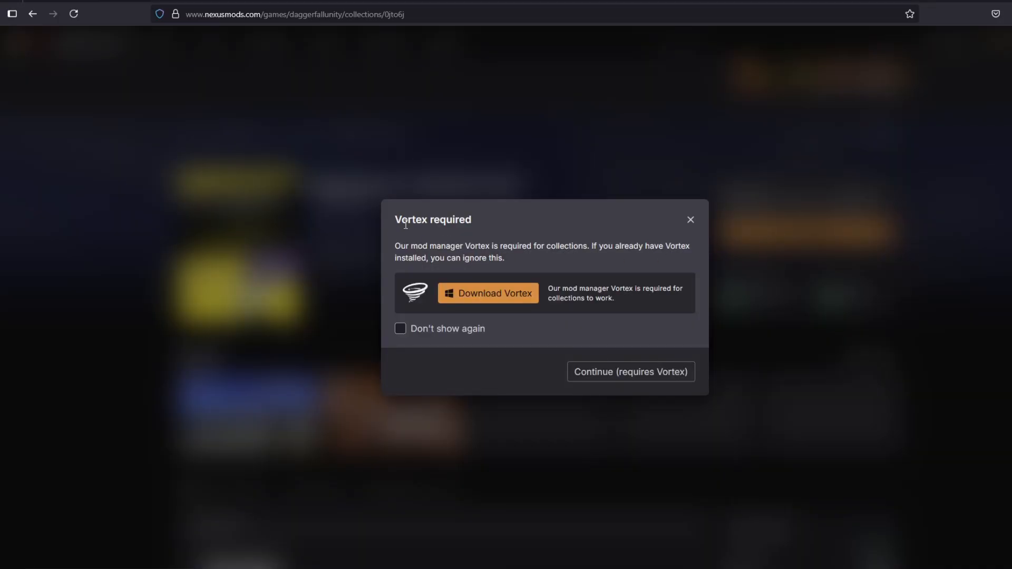
mouse_move(510, 259)
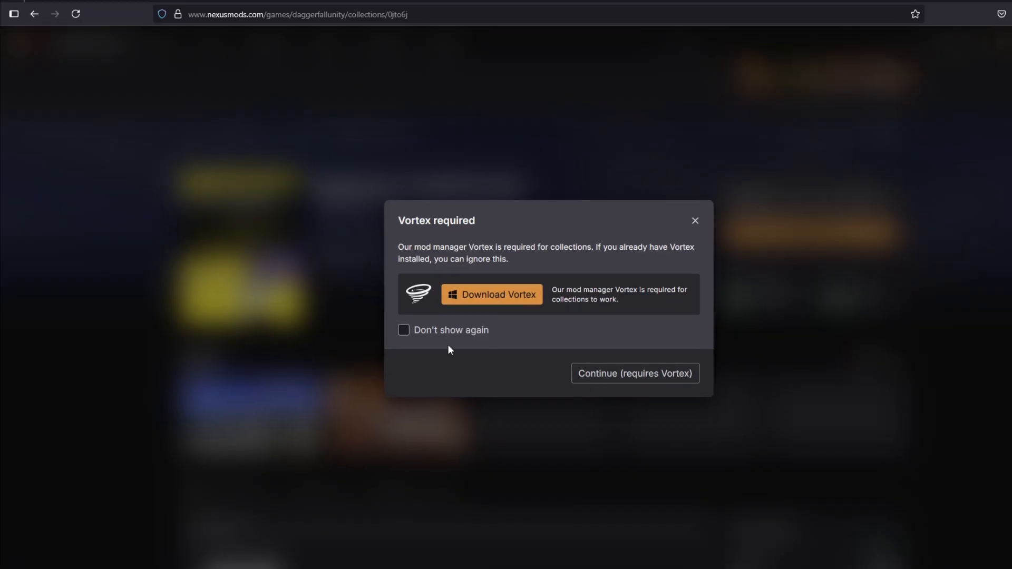
left_click(404, 330)
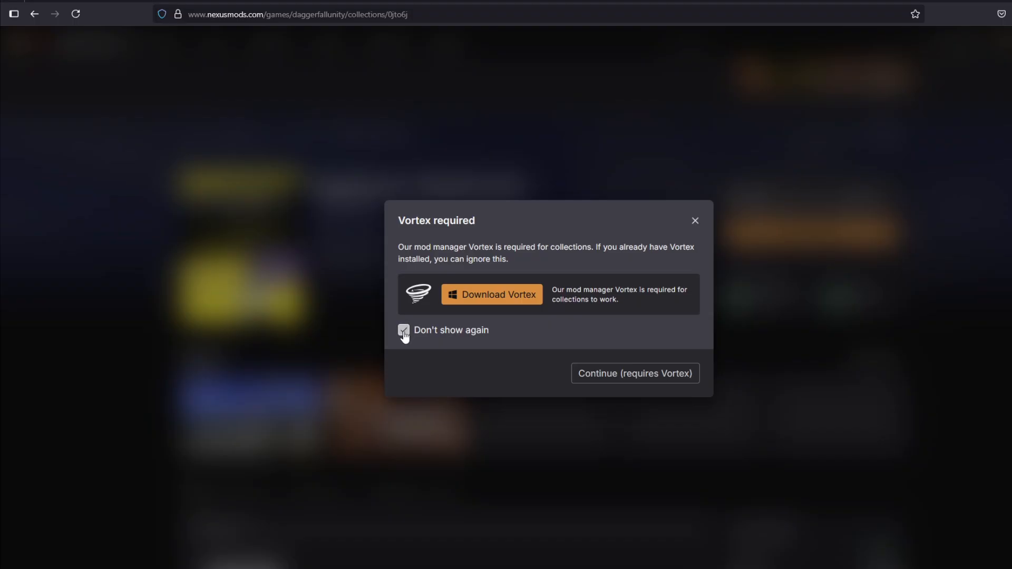
left_click(634, 373)
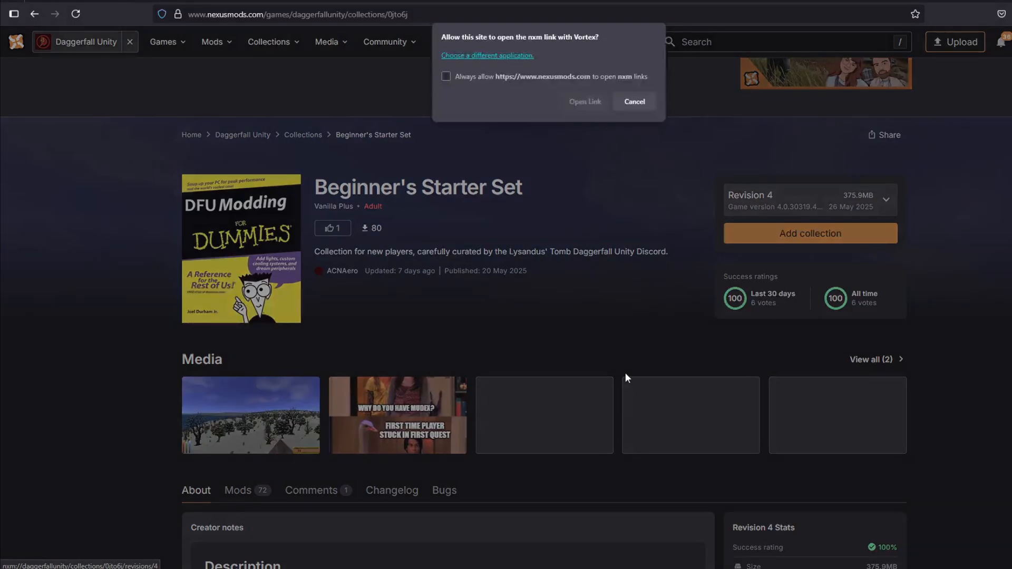
left_click(586, 101)
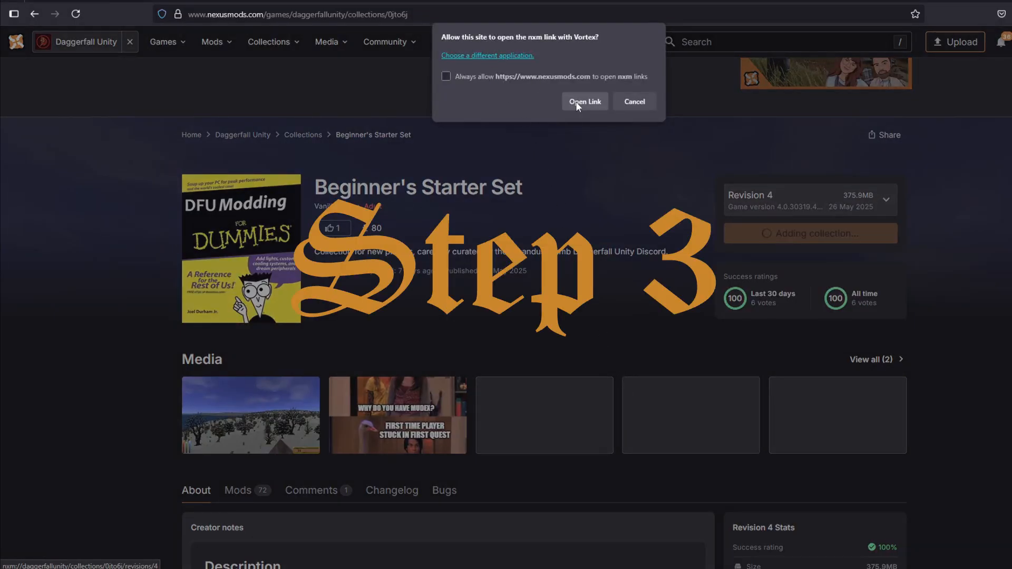
left_click(585, 101)
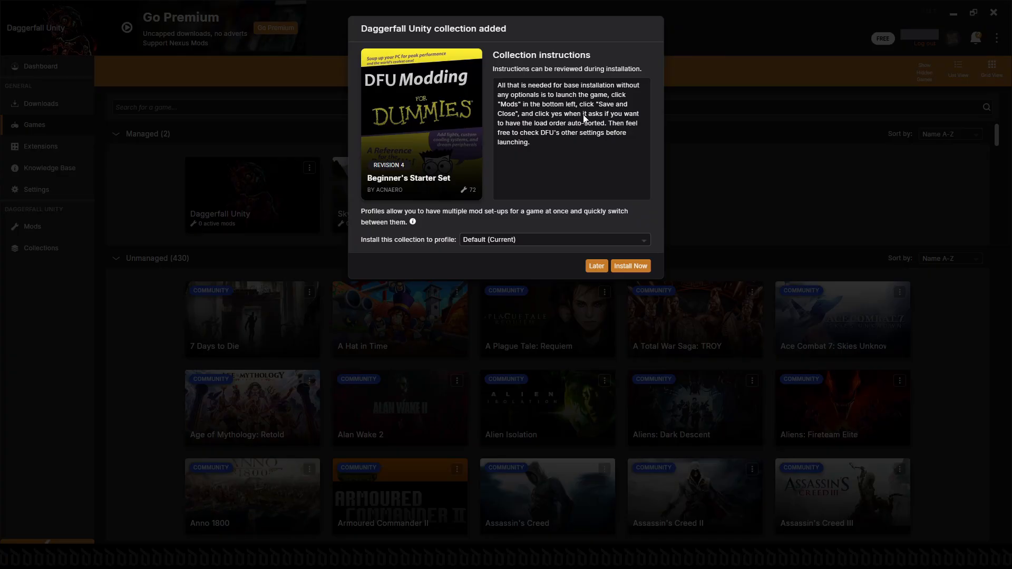
mouse_move(532, 136)
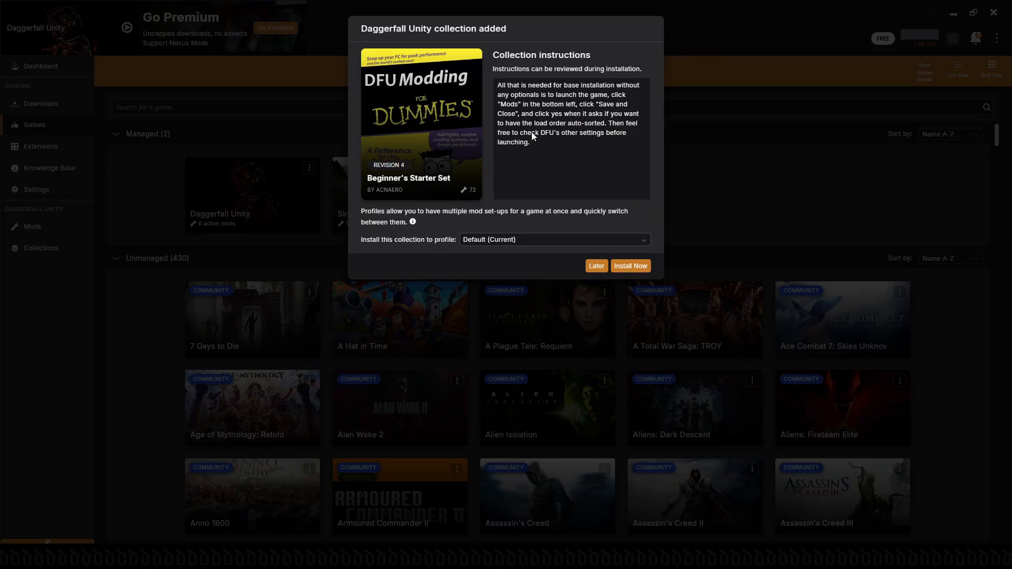
mouse_move(527, 241)
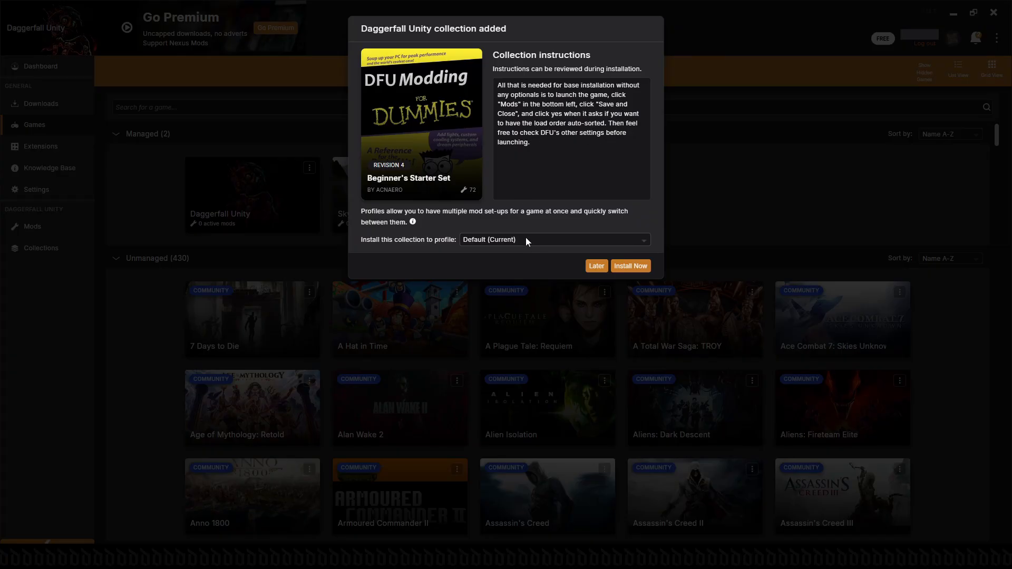
mouse_move(575, 231)
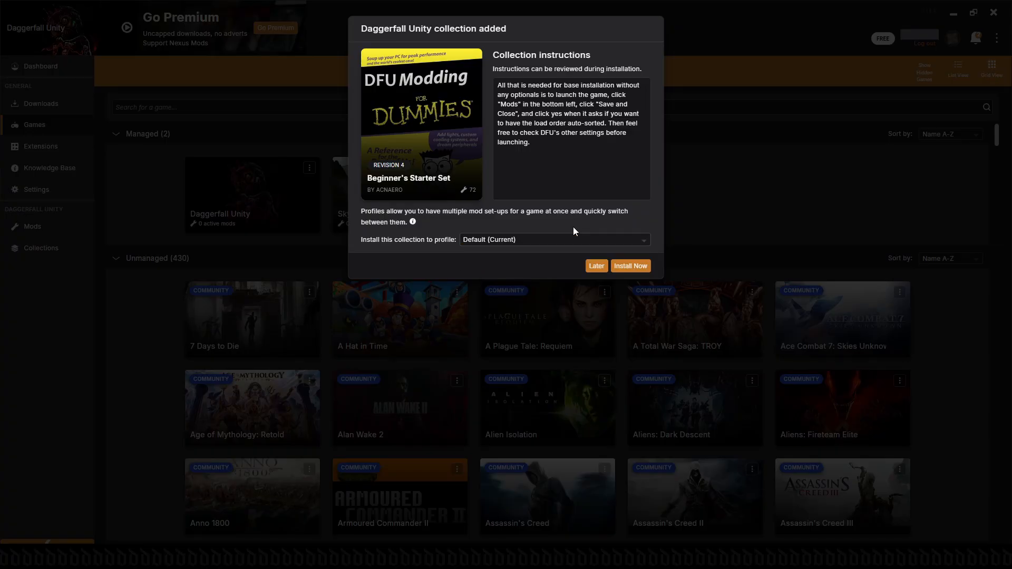
Install the collection into the Default profile and start downloading ArchaeologistsGuild-2.6.1.
left_click(631, 265)
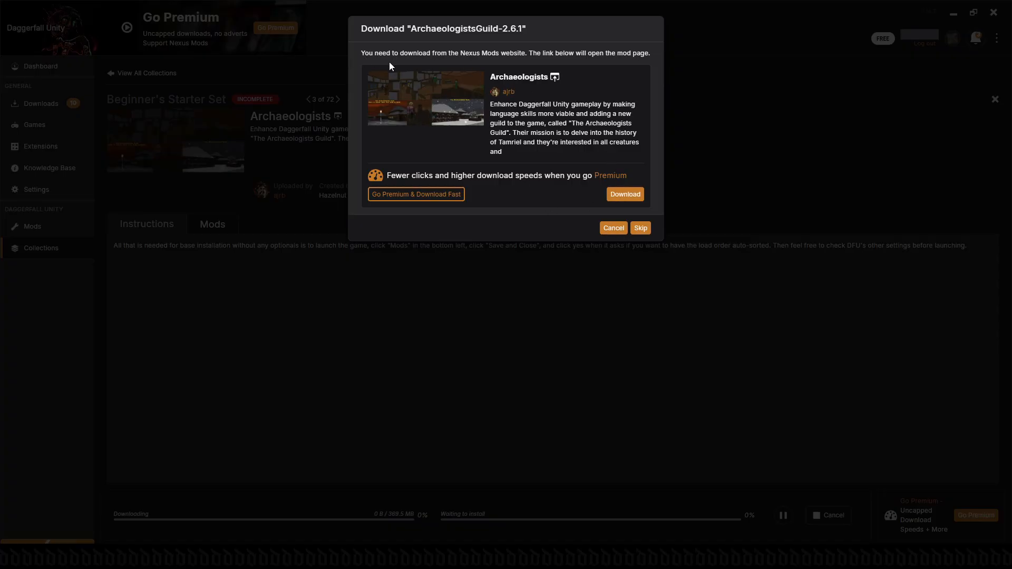
left_click(626, 194)
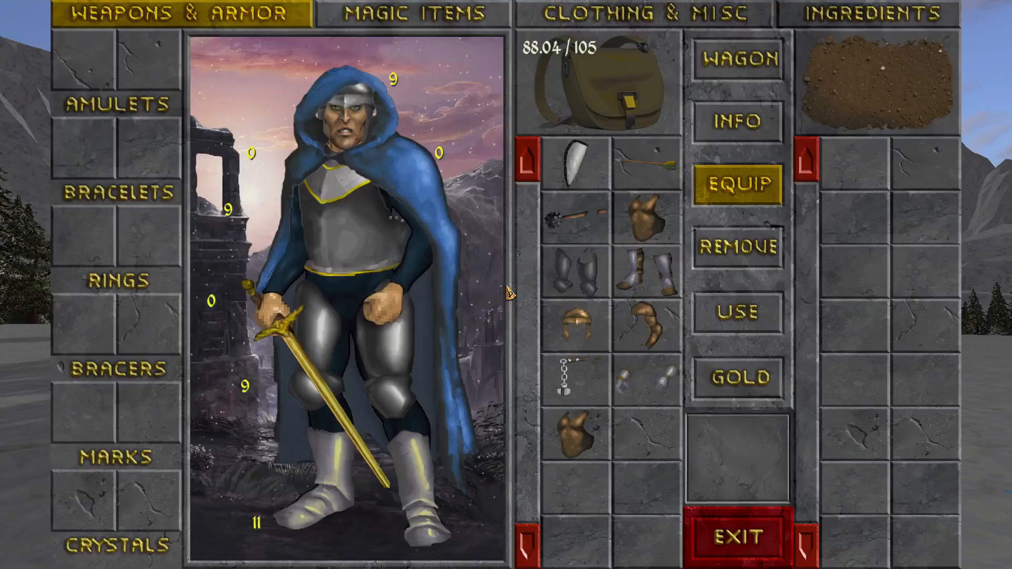
Leave the inventory screen and return to the game world.
left_click(736, 539)
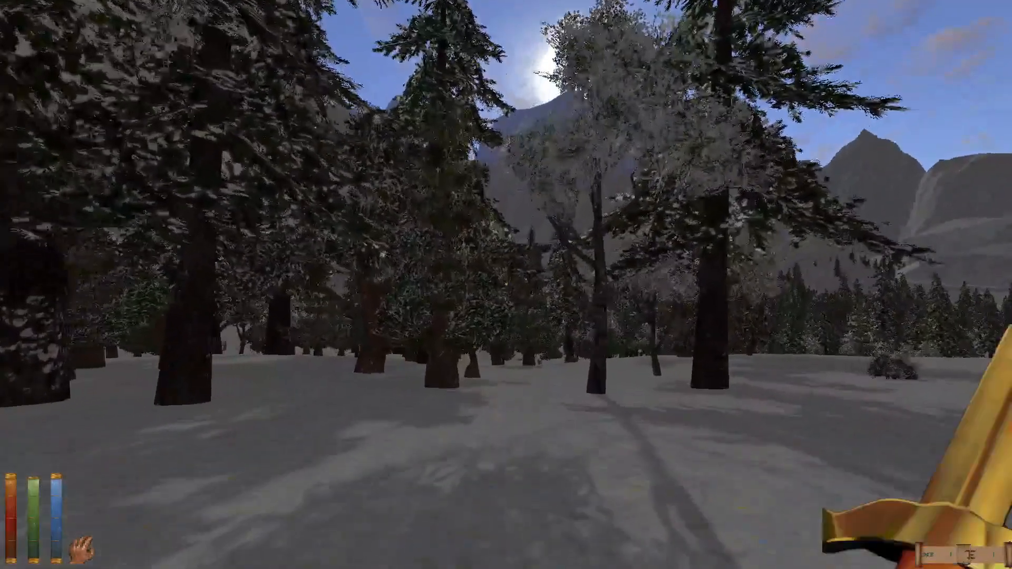
View the control bindings from the pause menu, then continue back into the game.
key("Escape")
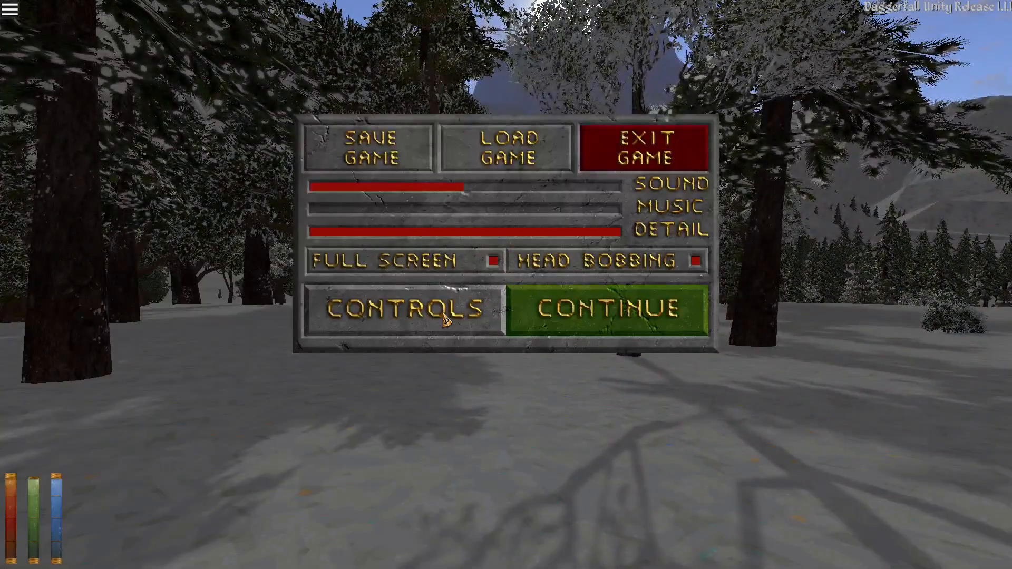
left_click(405, 308)
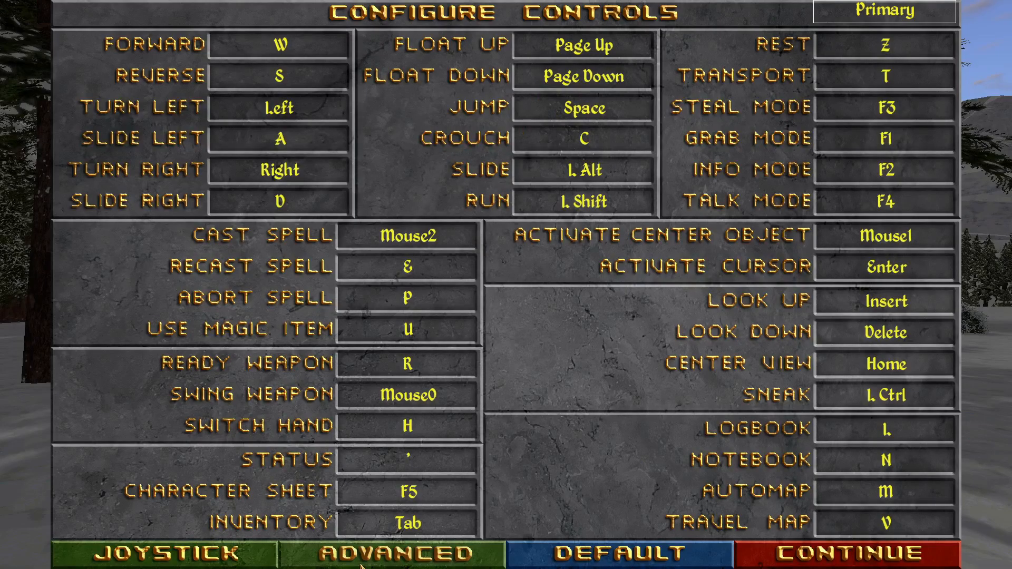
left_click(850, 565)
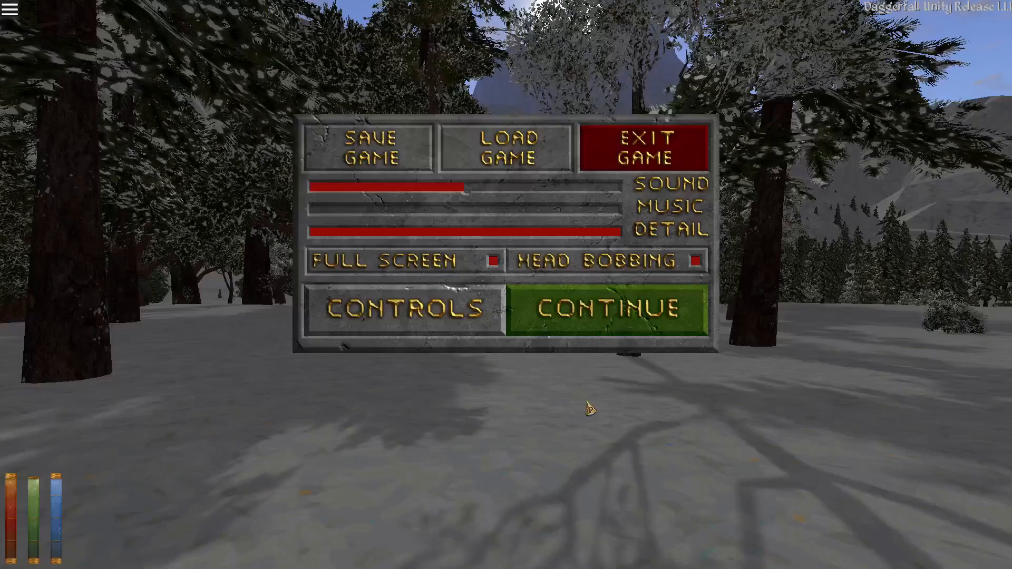
left_click(603, 308)
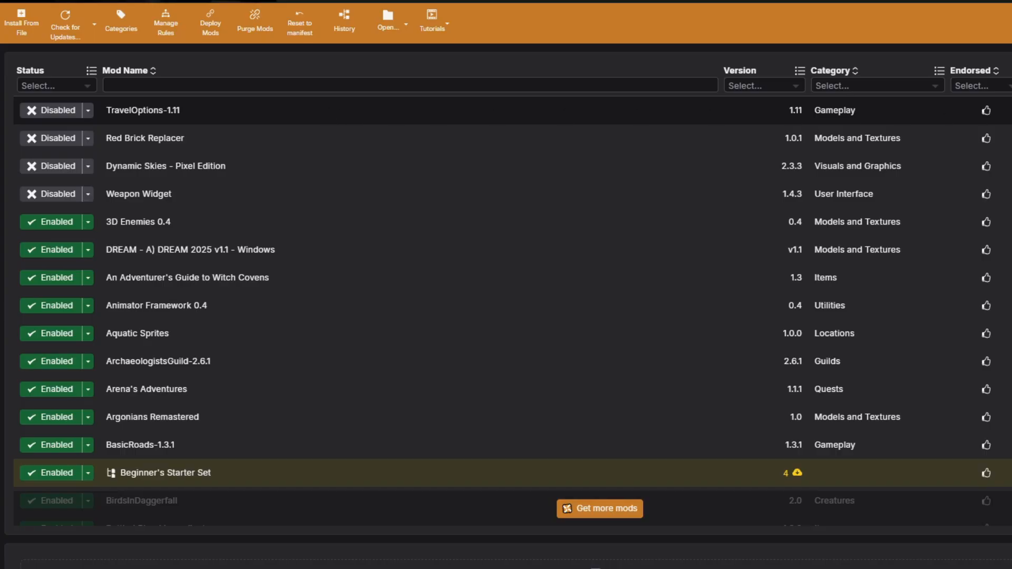
scroll("down", 3)
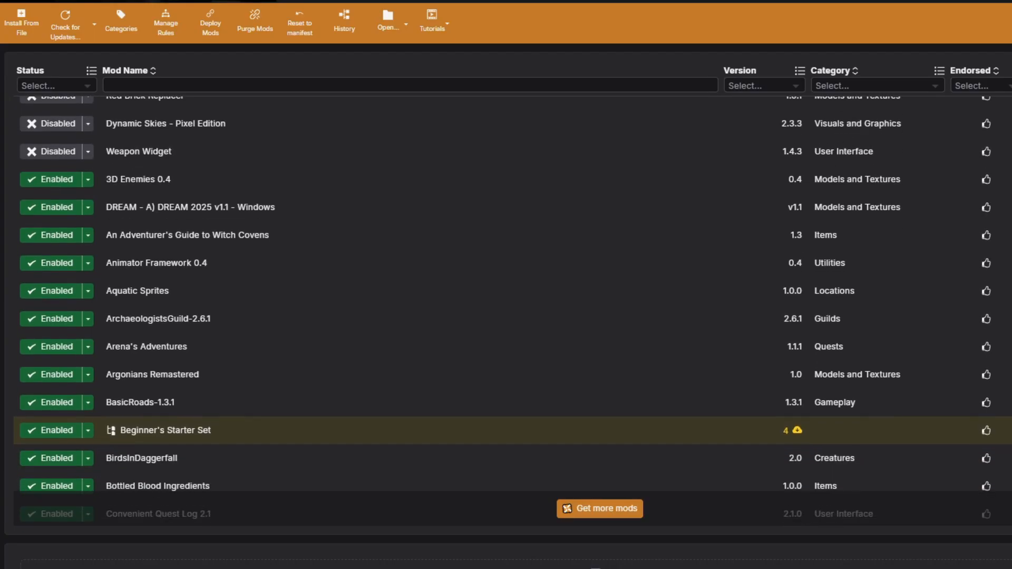
scroll("down", 3)
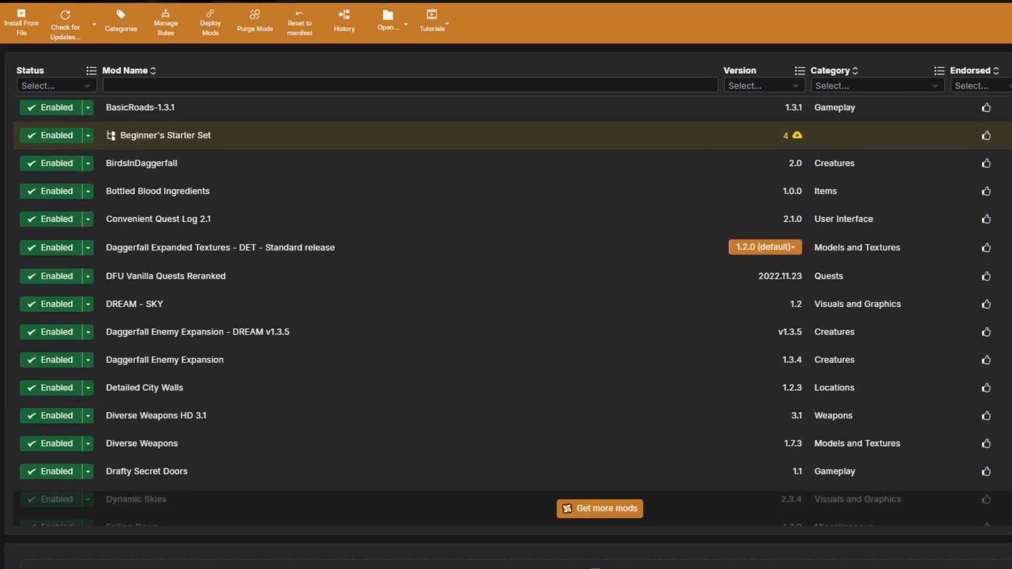
scroll("down", 3)
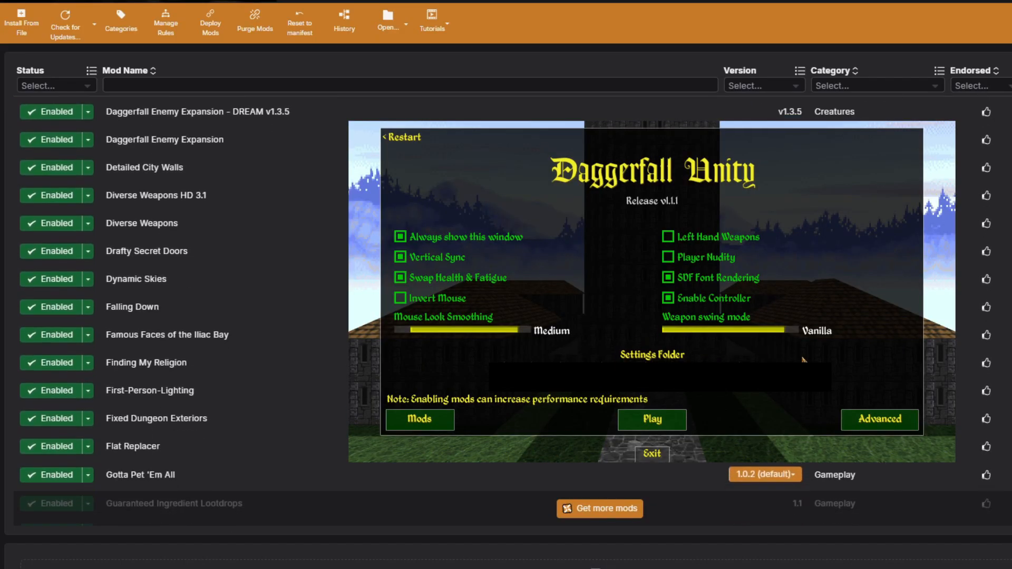
Scroll the Vortex mod list down to World of Daggerfall to check all mods are enabled.
scroll("down", 3)
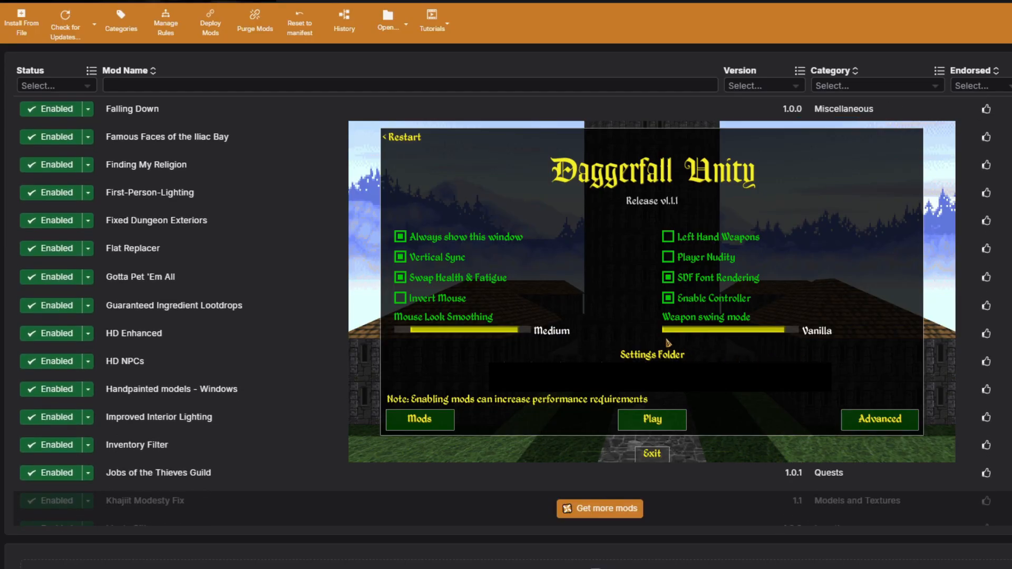
mouse_move(721, 329)
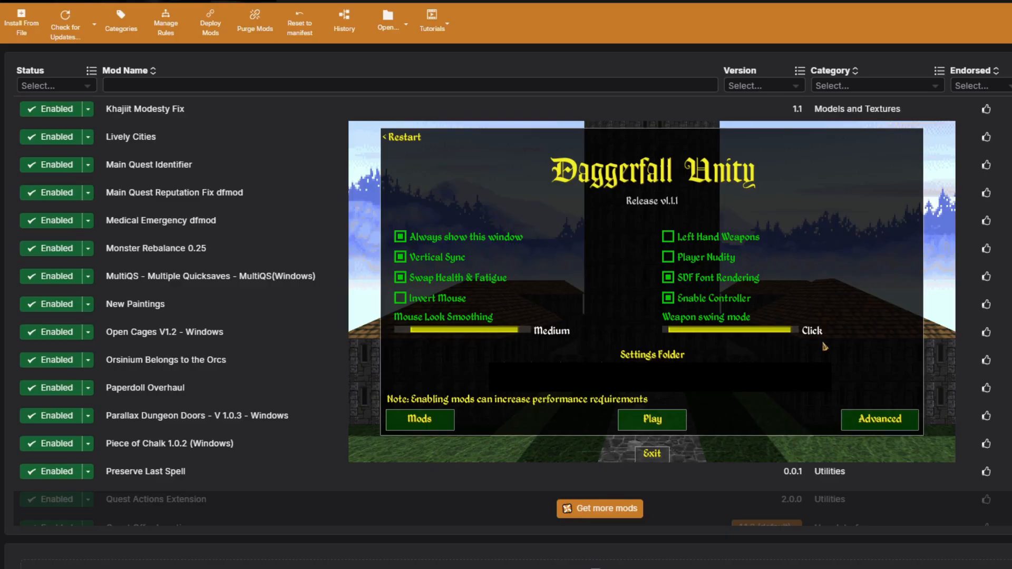
scroll("down", 3)
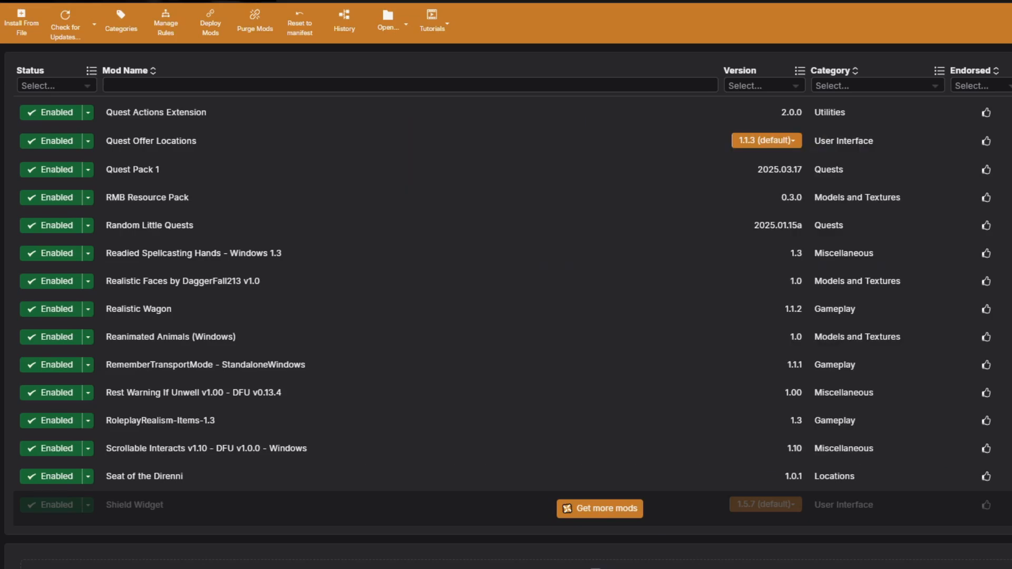
scroll("down", 3)
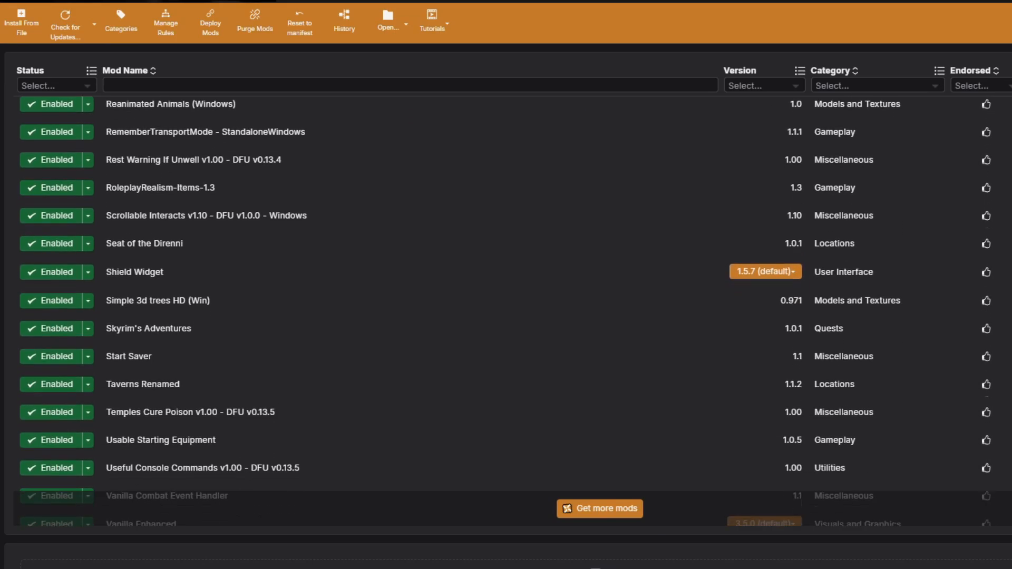
scroll("down", 3)
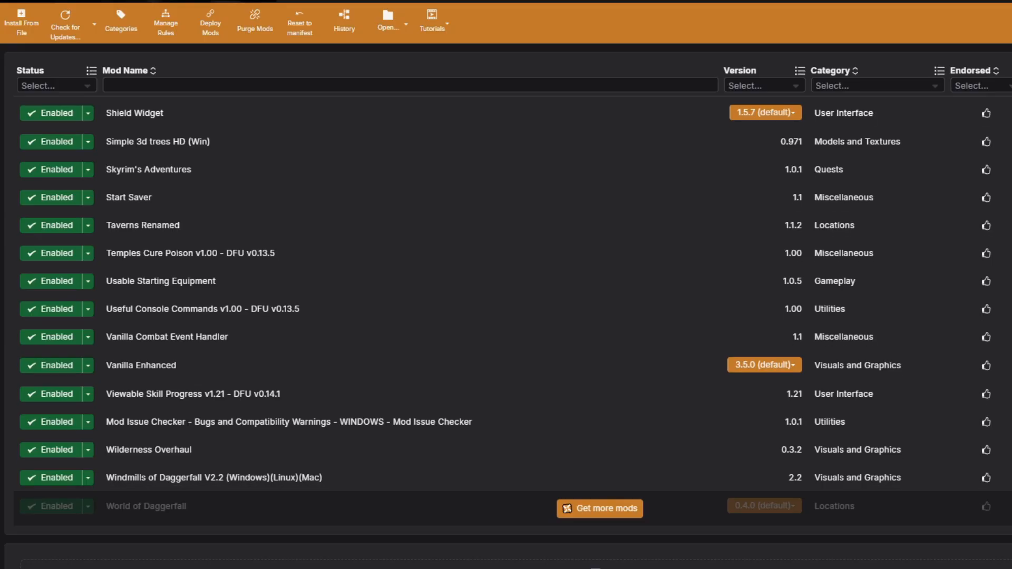